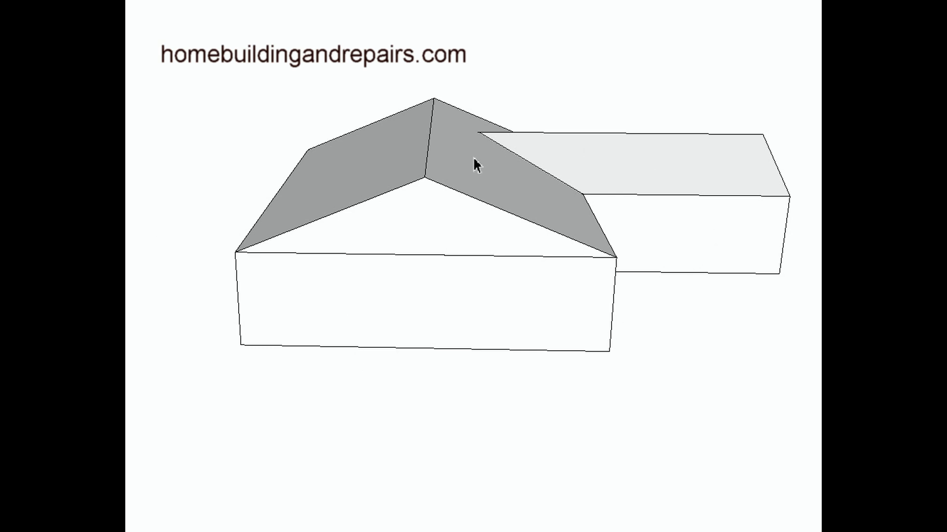
{"action": "mouse_move", "coordinate": [456, 176]}
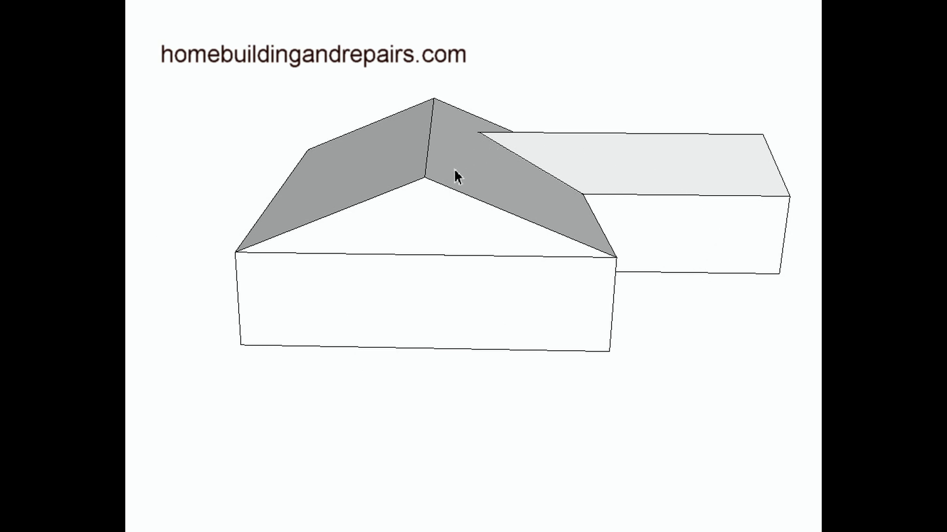
{"action": "mouse_move", "coordinate": [354, 303]}
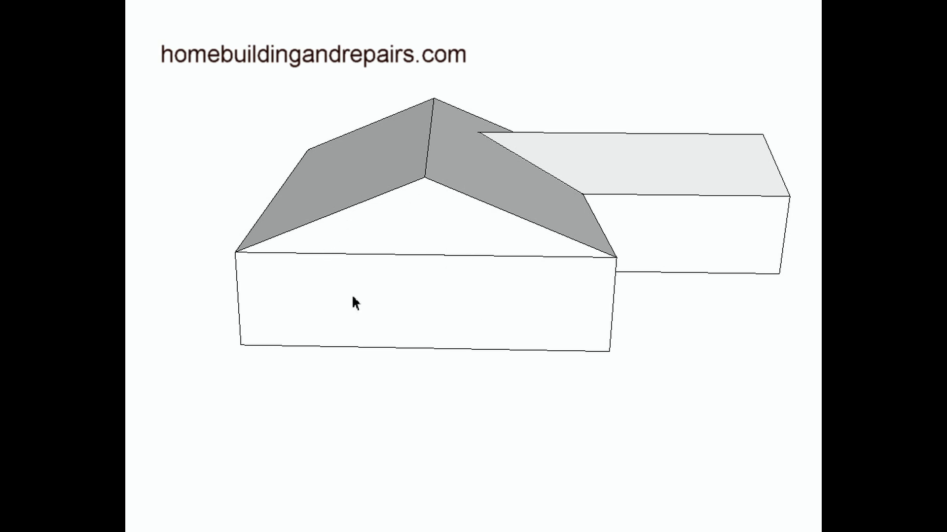
{"action": "mouse_move", "coordinate": [739, 223]}
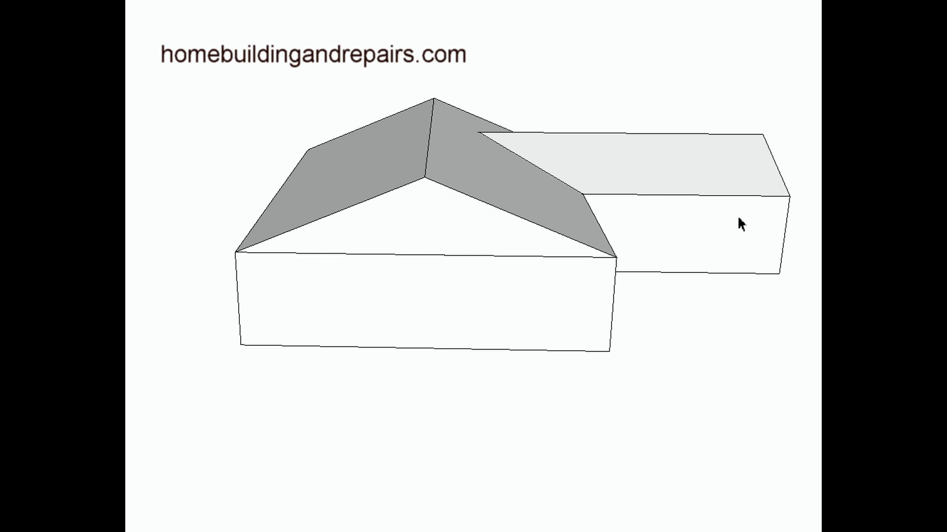
{"action": "mouse_move", "coordinate": [573, 199]}
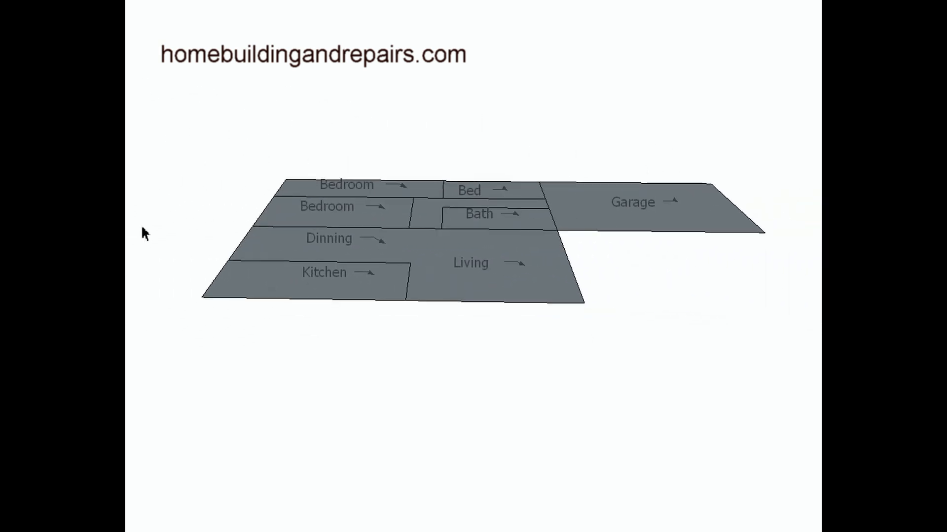
{"action": "mouse_move", "coordinate": [487, 186]}
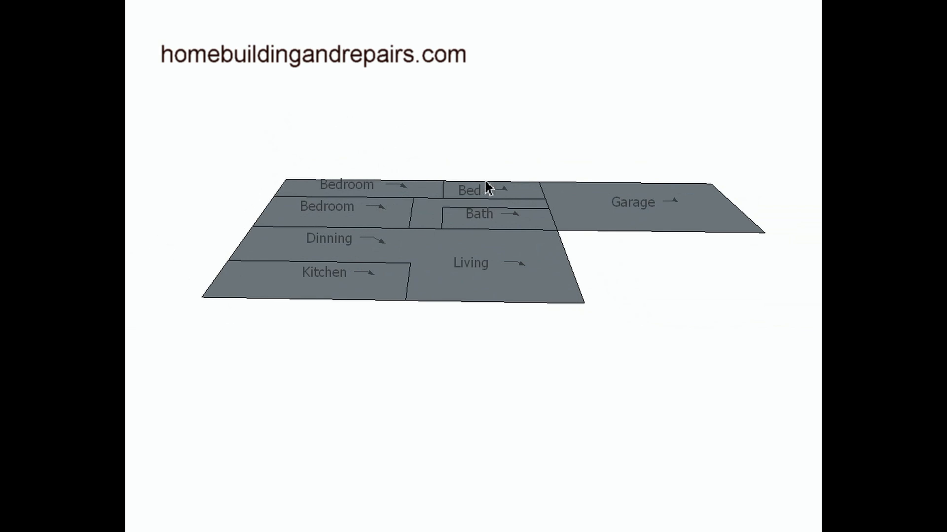
{"action": "mouse_move", "coordinate": [565, 247]}
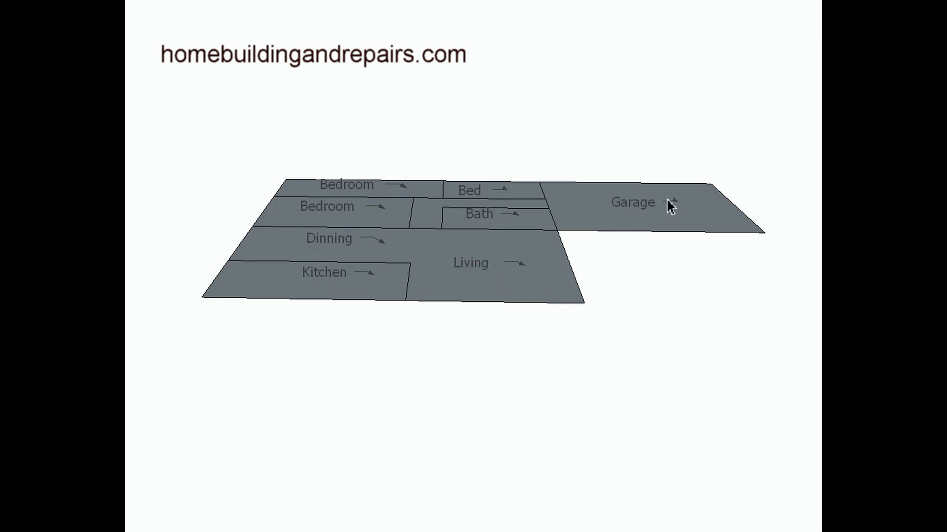
{"action": "mouse_move", "coordinate": [424, 307]}
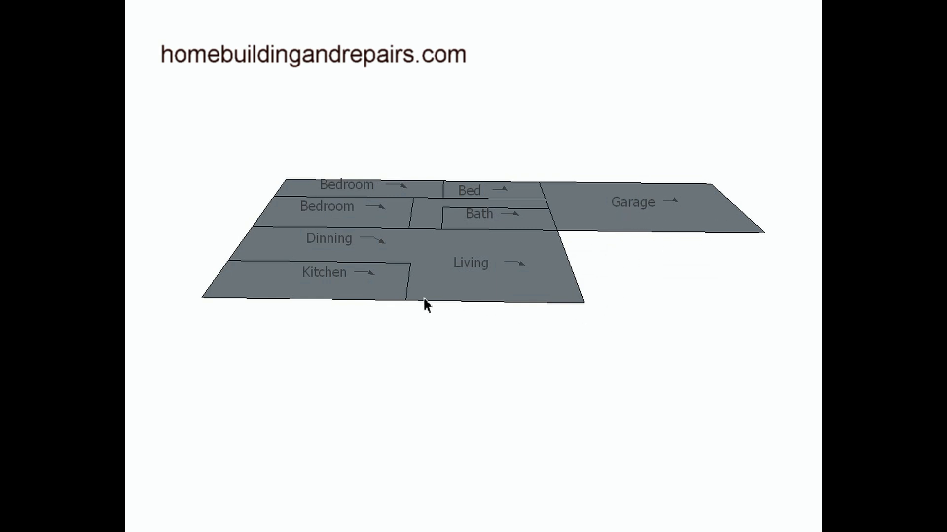
{"action": "mouse_move", "coordinate": [430, 211]}
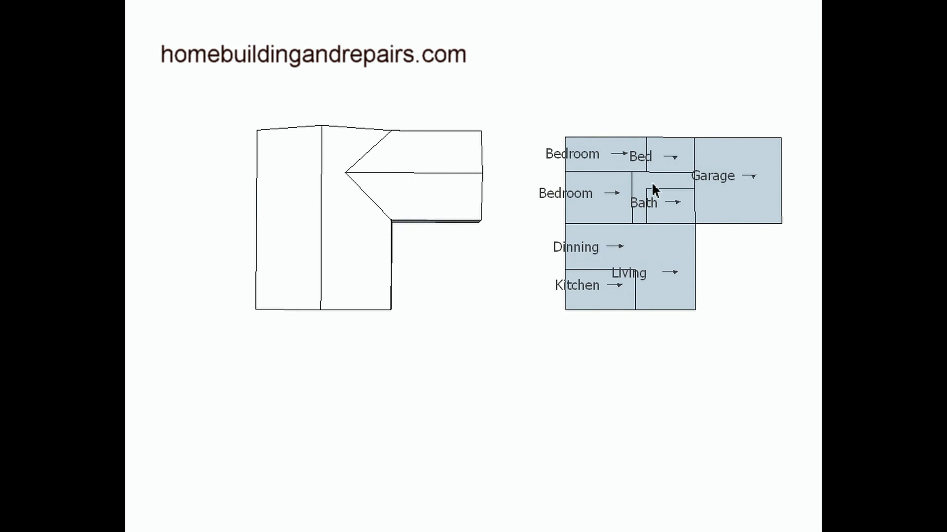
{"action": "mouse_move", "coordinate": [460, 147]}
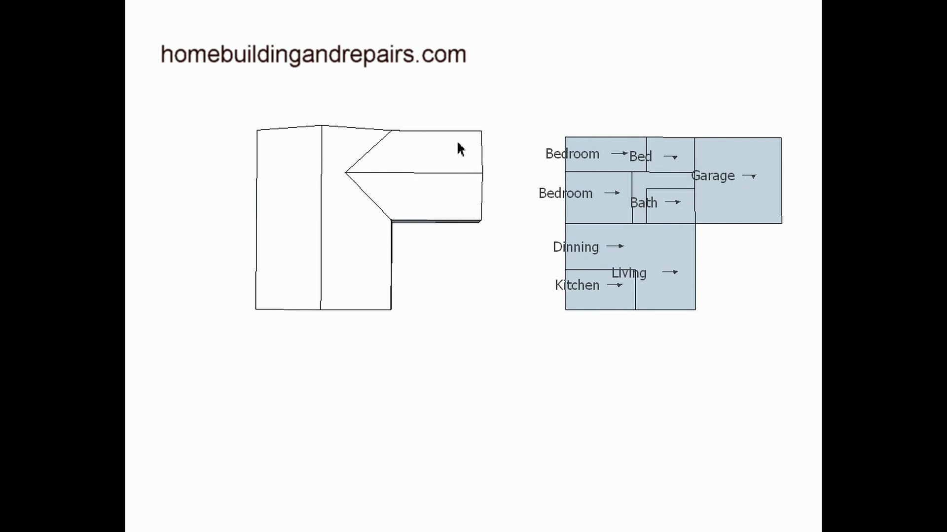
{"action": "mouse_move", "coordinate": [284, 181]}
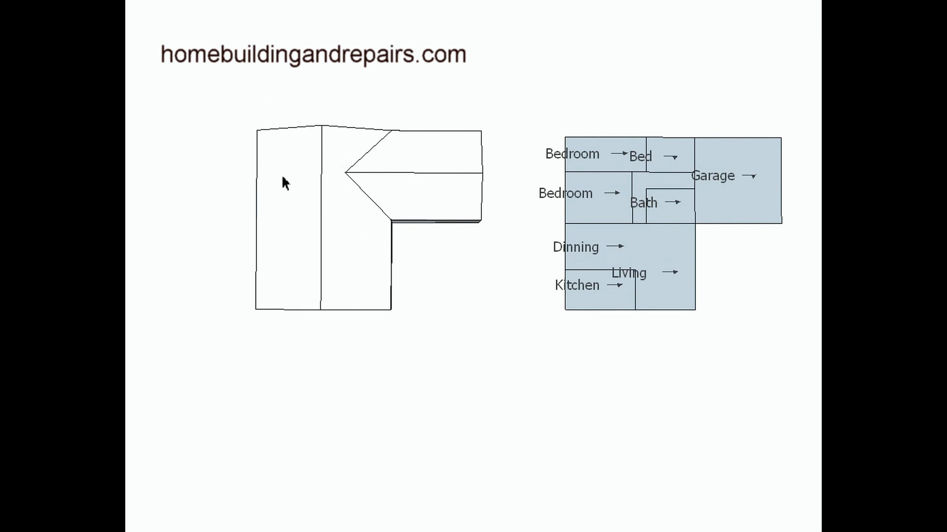
{"action": "mouse_move", "coordinate": [596, 310]}
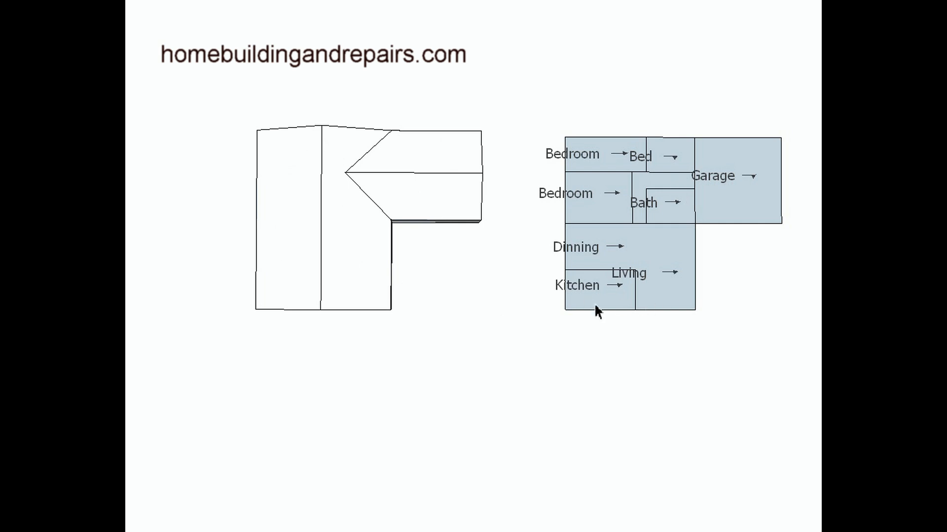
{"action": "mouse_move", "coordinate": [659, 305]}
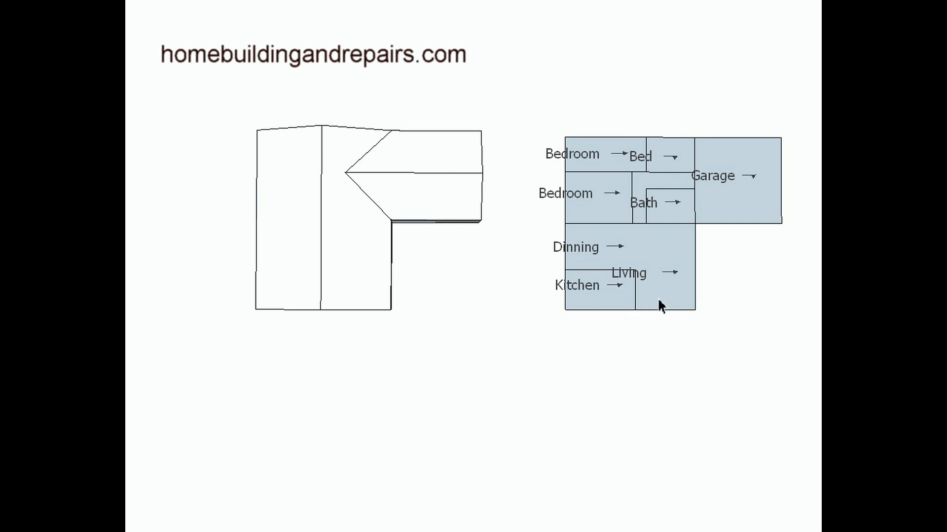
{"action": "mouse_move", "coordinate": [670, 308]}
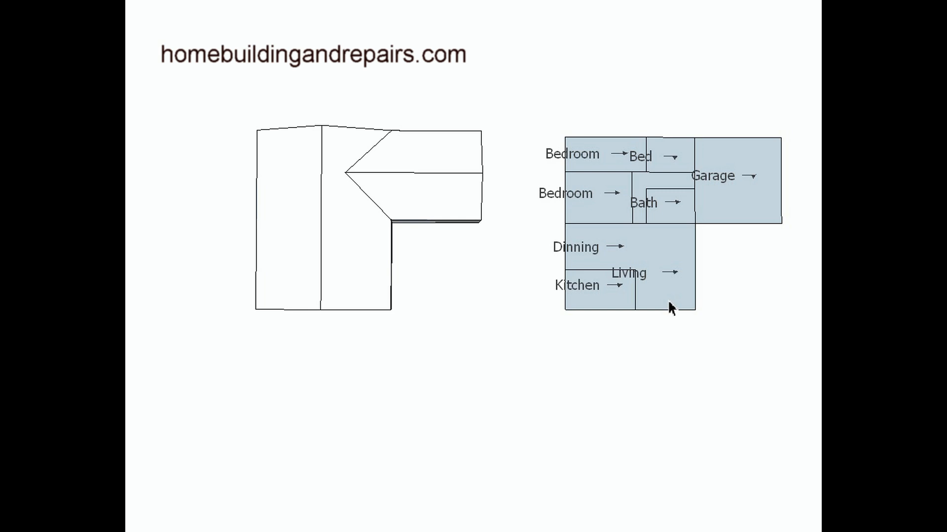
{"action": "mouse_move", "coordinate": [333, 201]}
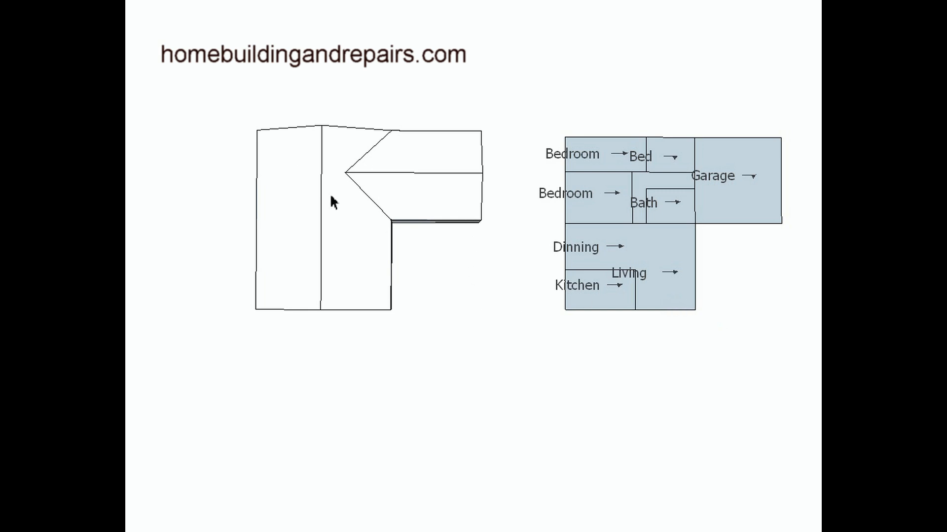
{"action": "mouse_move", "coordinate": [669, 303]}
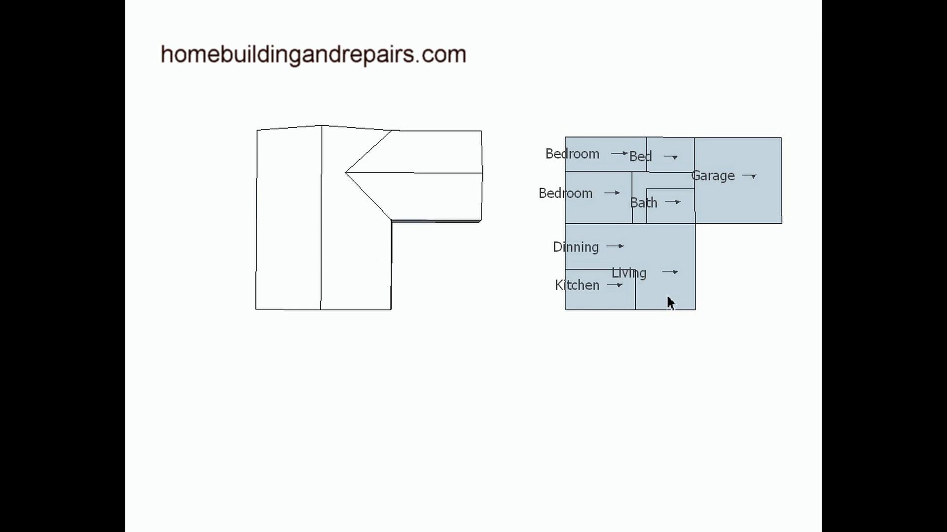
{"action": "mouse_move", "coordinate": [679, 307]}
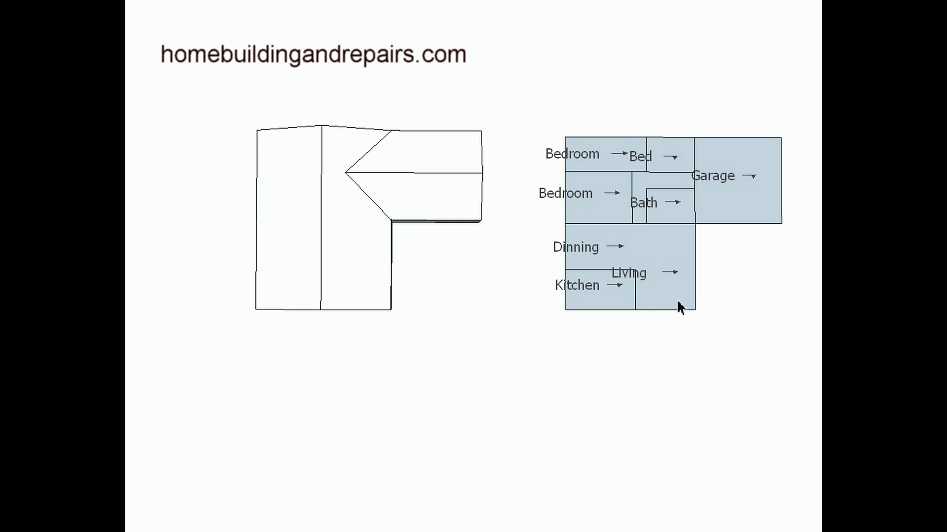
{"action": "mouse_move", "coordinate": [671, 300]}
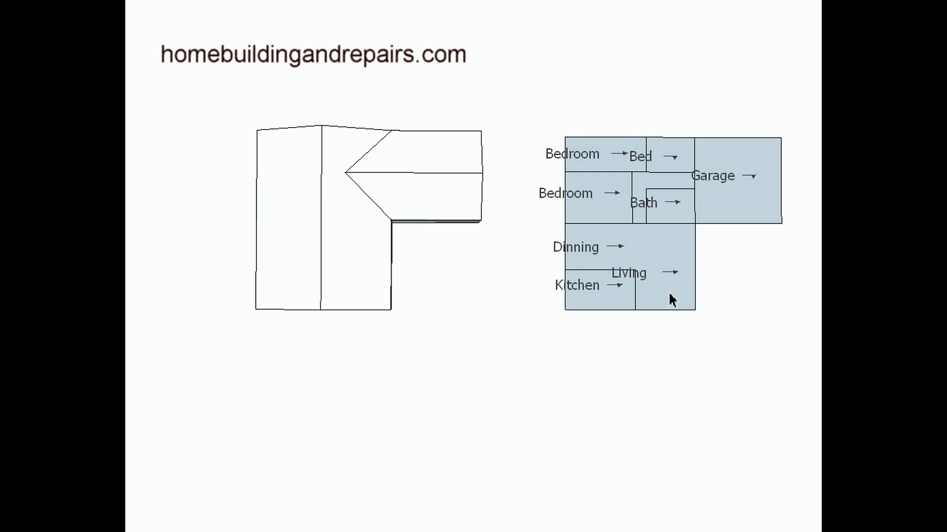
{"action": "mouse_move", "coordinate": [604, 244]}
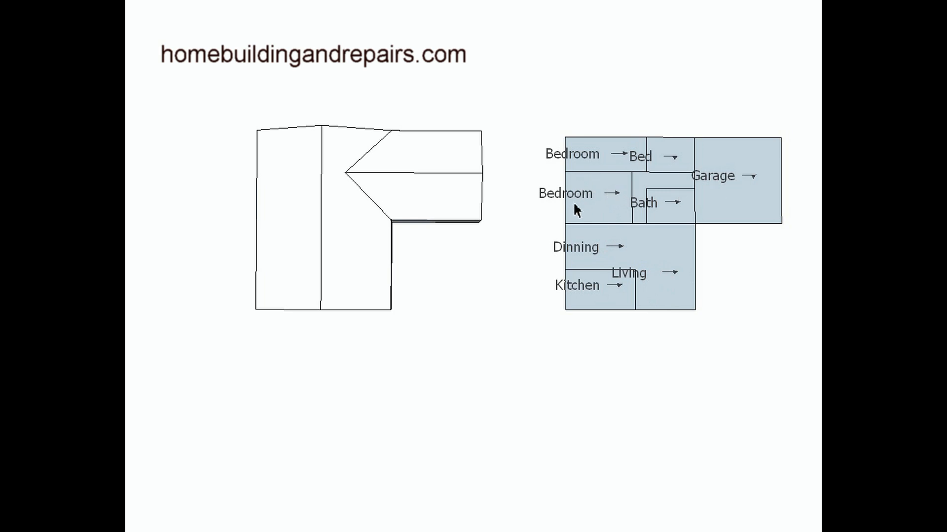
{"action": "mouse_move", "coordinate": [763, 189]}
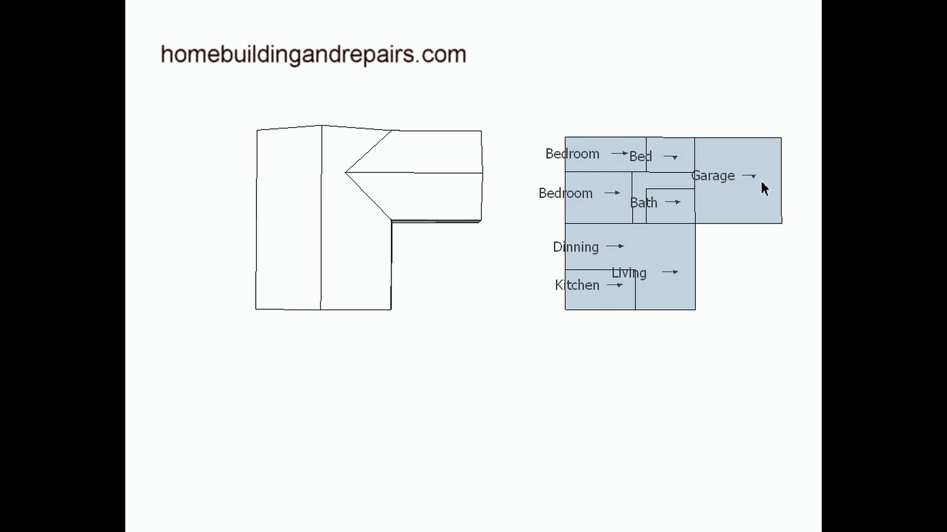
{"action": "mouse_move", "coordinate": [712, 230]}
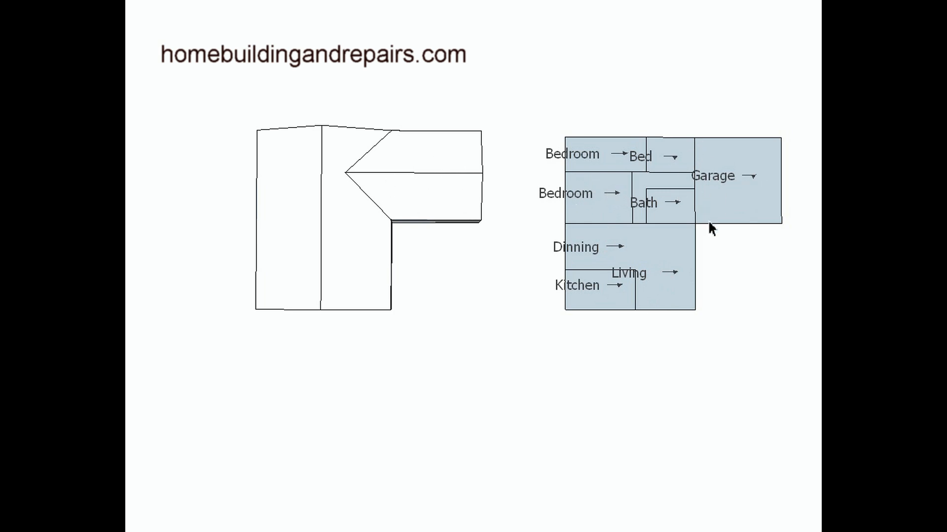
{"action": "mouse_move", "coordinate": [627, 176]}
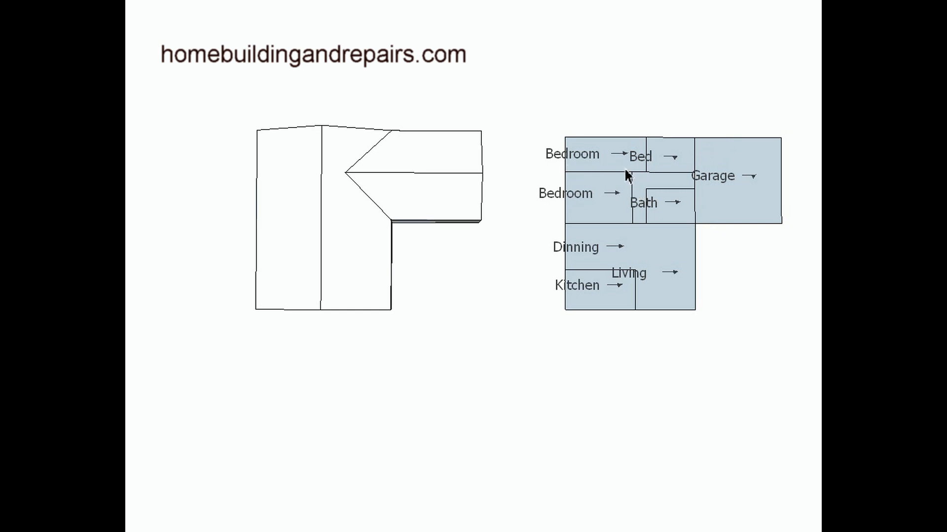
{"action": "mouse_move", "coordinate": [646, 143]}
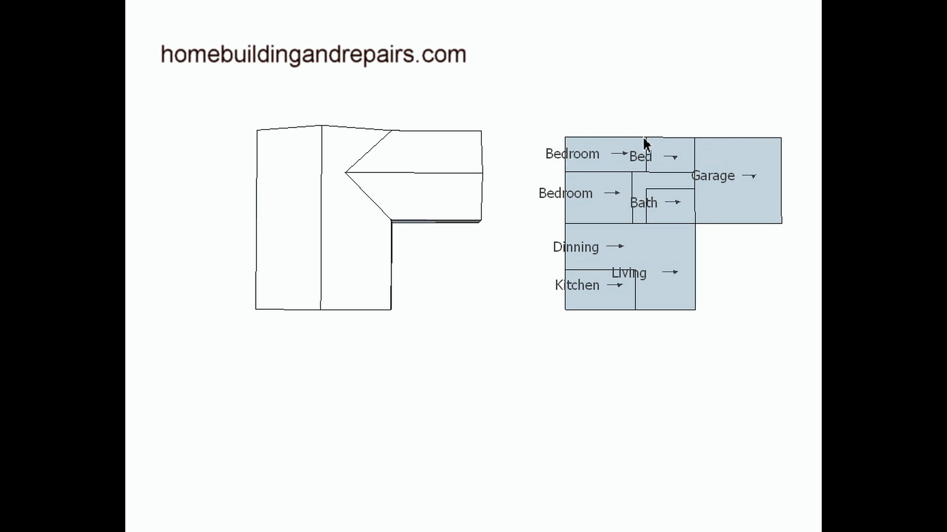
{"action": "mouse_move", "coordinate": [698, 147]}
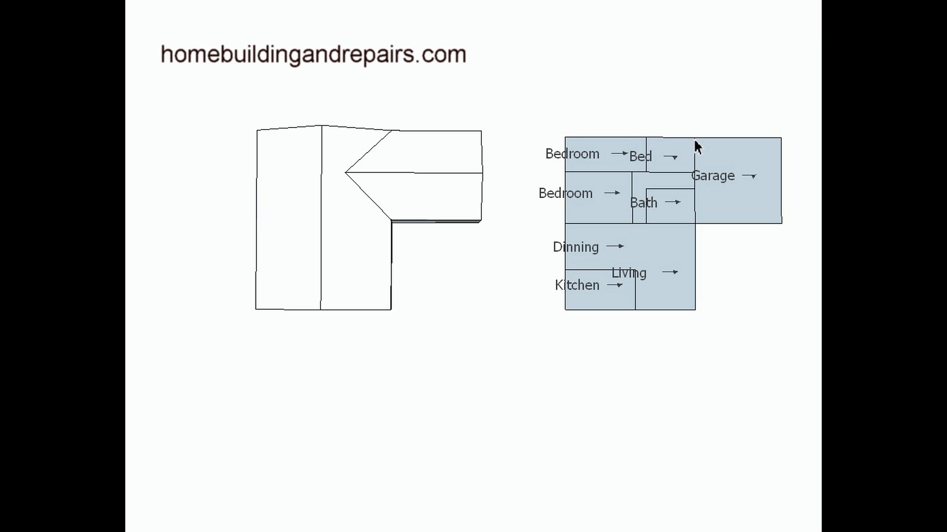
{"action": "mouse_move", "coordinate": [617, 297]}
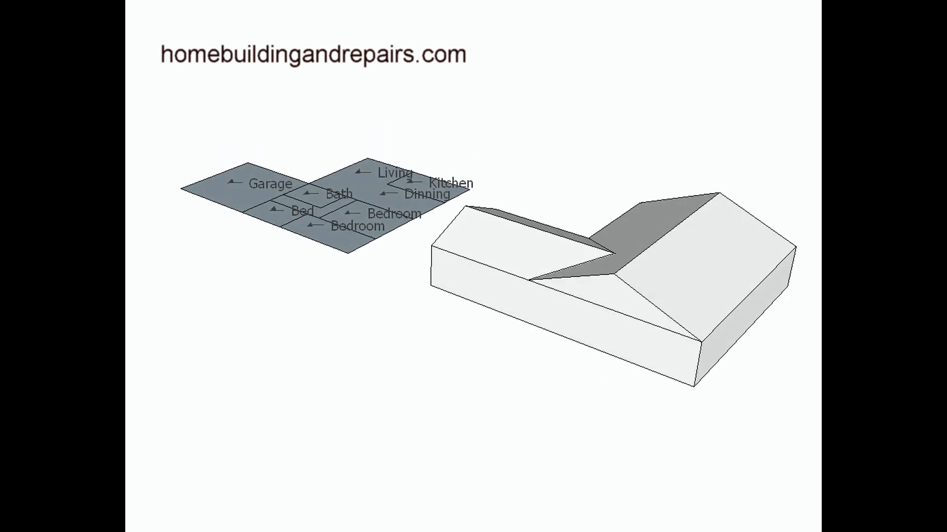
{"action": "mouse_move", "coordinate": [349, 245]}
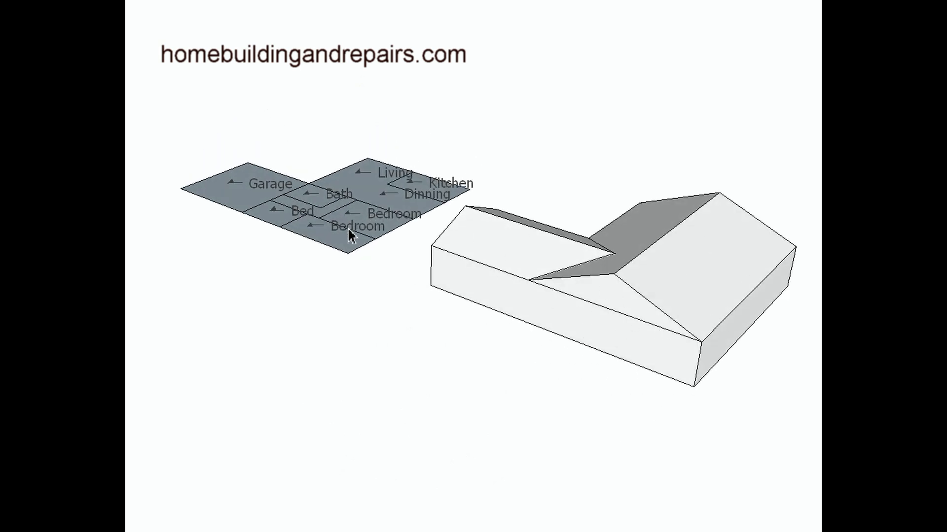
{"action": "mouse_move", "coordinate": [249, 176]}
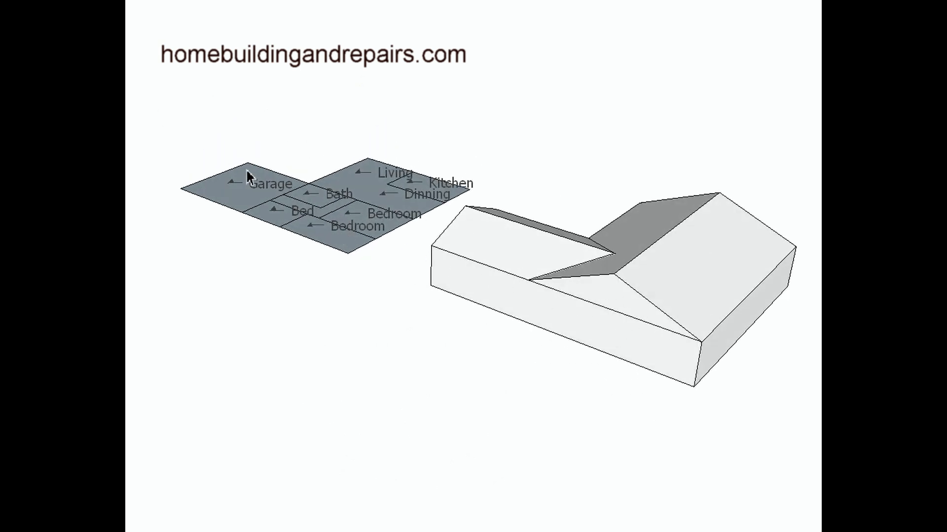
{"action": "mouse_move", "coordinate": [236, 189]}
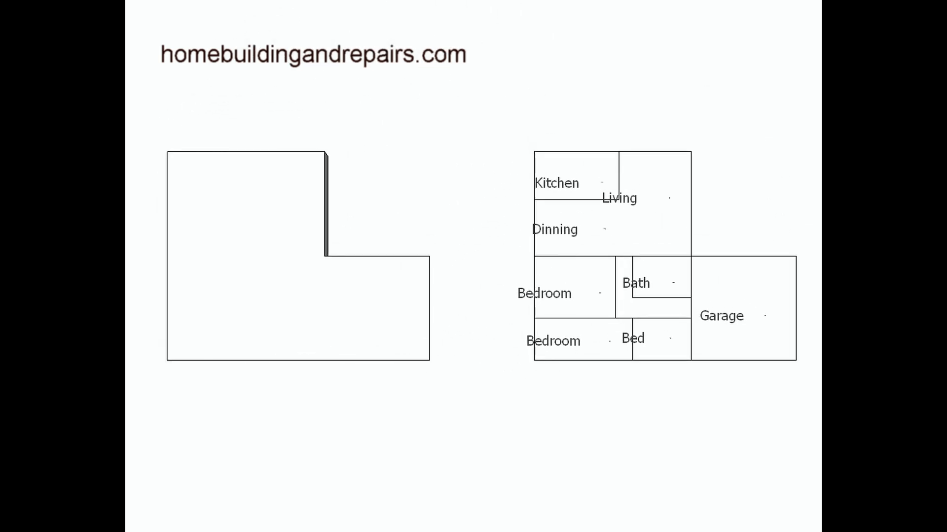
{"action": "mouse_move", "coordinate": [308, 325]}
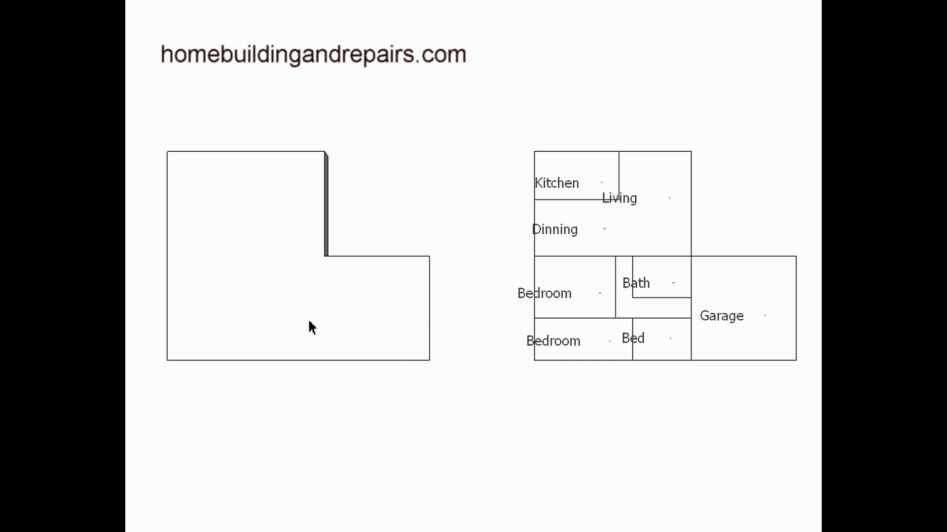
{"action": "mouse_move", "coordinate": [383, 306]}
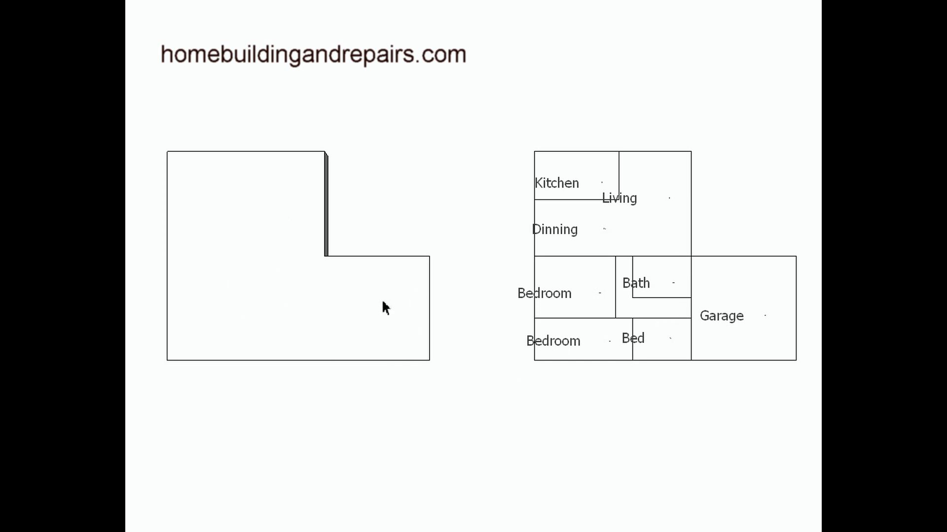
{"action": "mouse_move", "coordinate": [668, 275]}
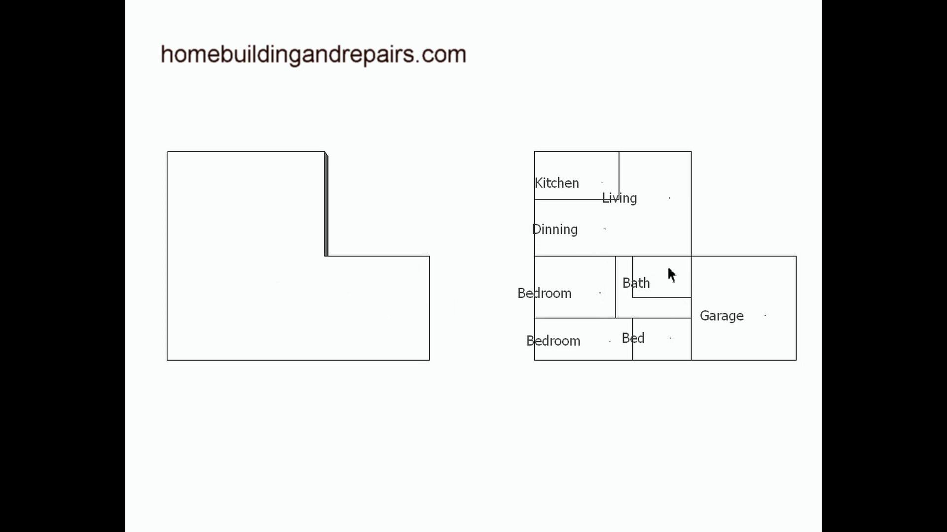
{"action": "mouse_move", "coordinate": [676, 325]}
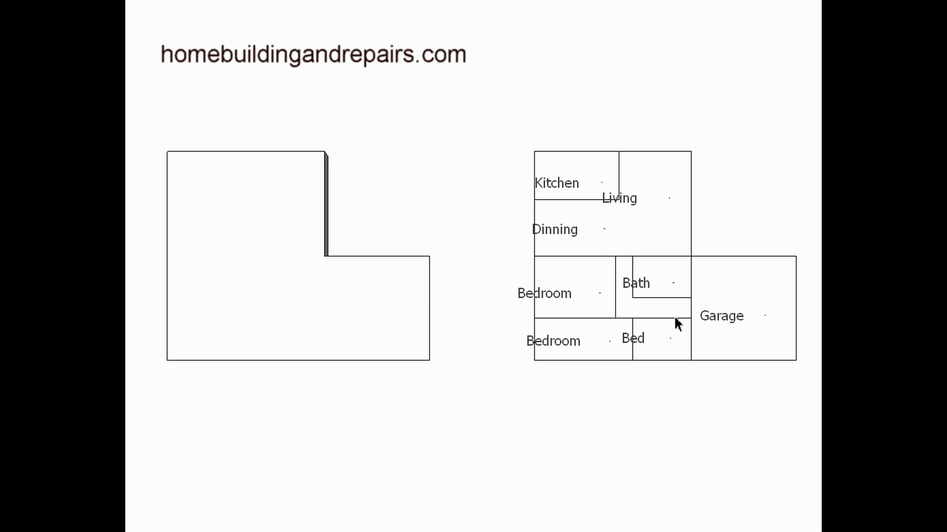
{"action": "mouse_move", "coordinate": [691, 379]}
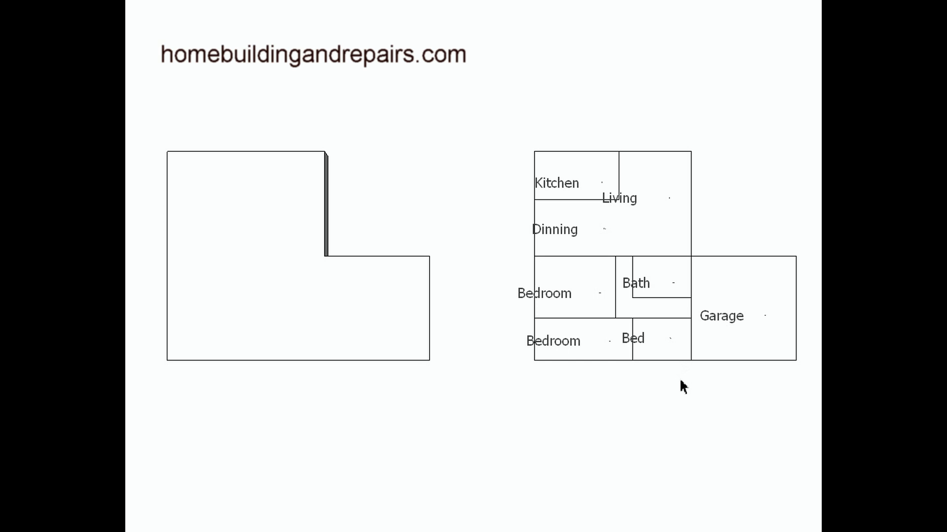
{"action": "mouse_move", "coordinate": [712, 297]}
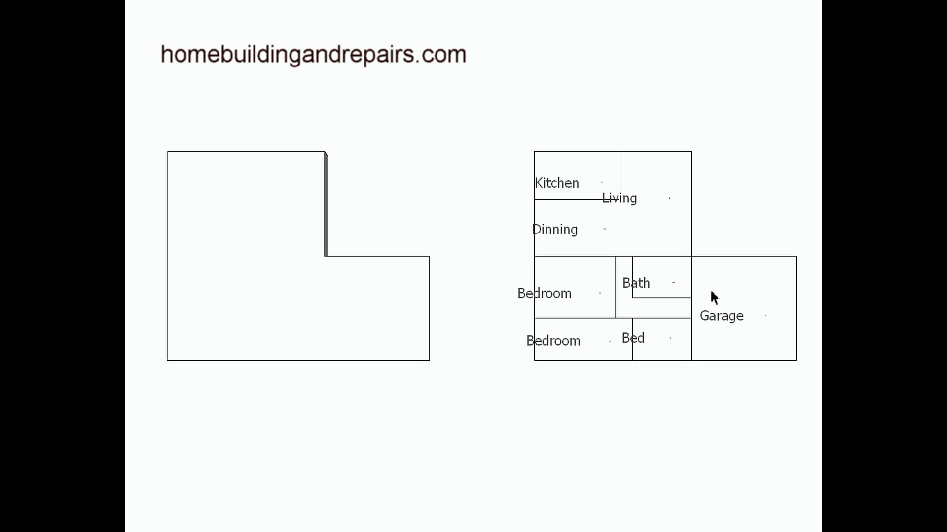
{"action": "mouse_move", "coordinate": [654, 374]}
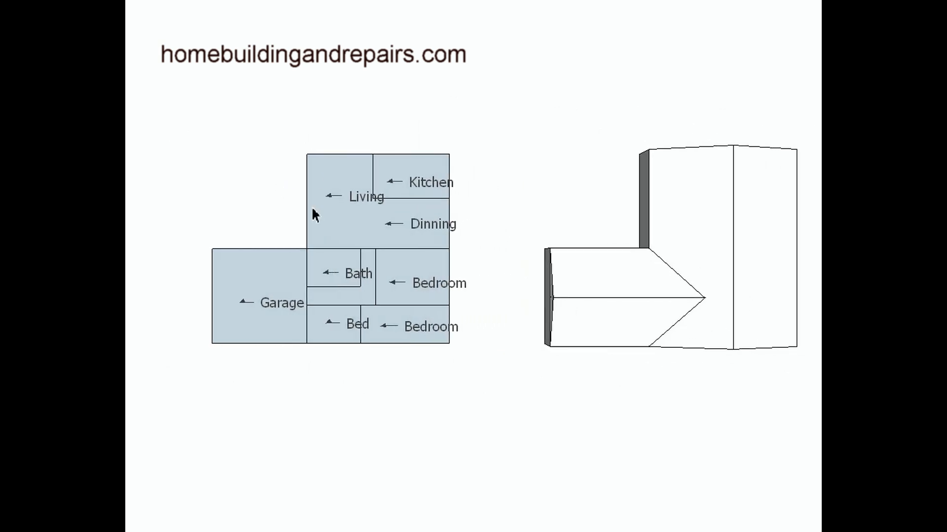
{"action": "mouse_move", "coordinate": [759, 275]}
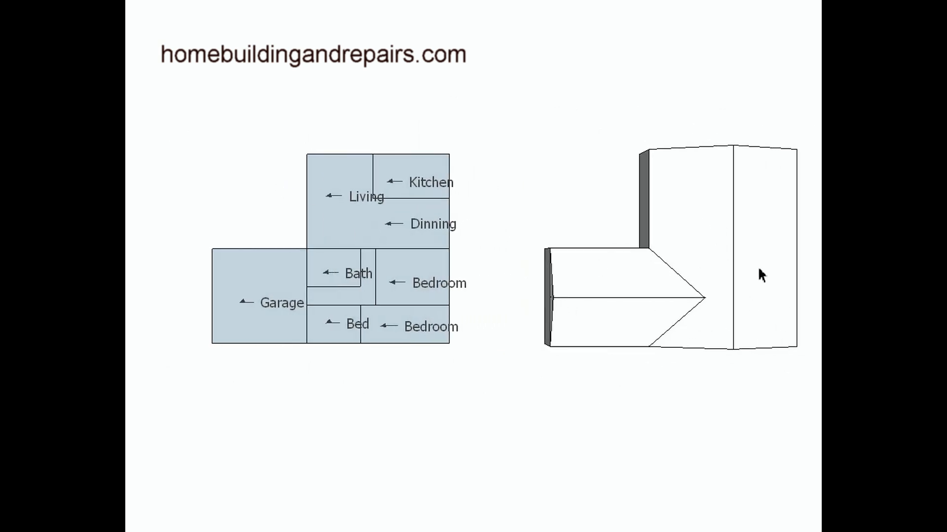
{"action": "mouse_move", "coordinate": [388, 257]}
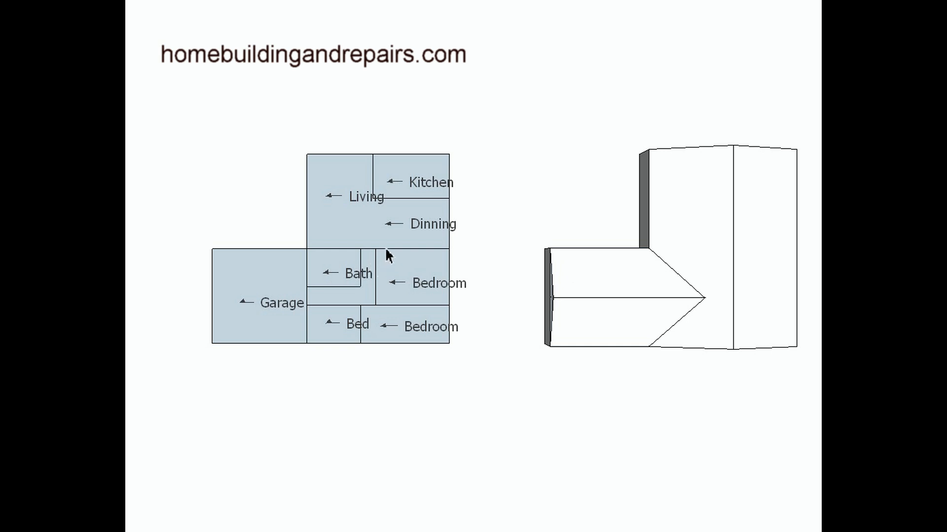
{"action": "mouse_move", "coordinate": [675, 264]}
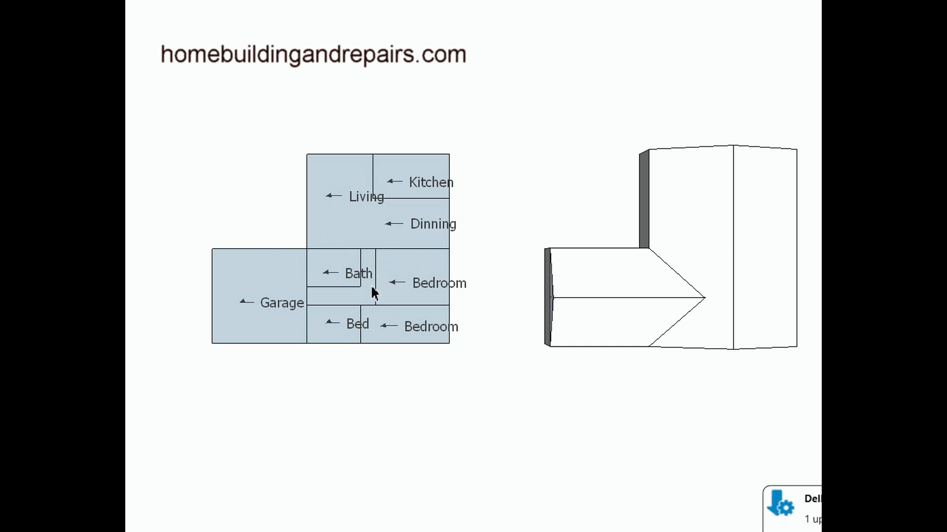
{"action": "mouse_move", "coordinate": [290, 316]}
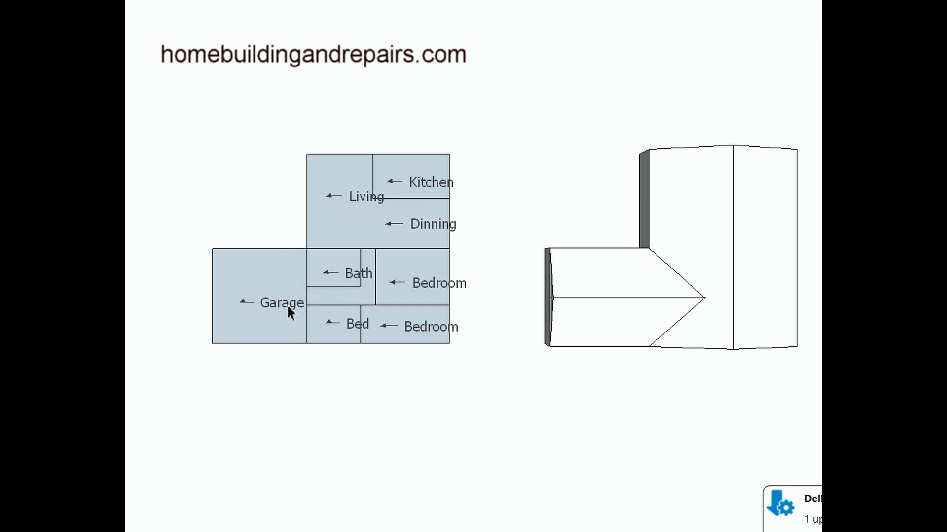
{"action": "mouse_move", "coordinate": [231, 305]}
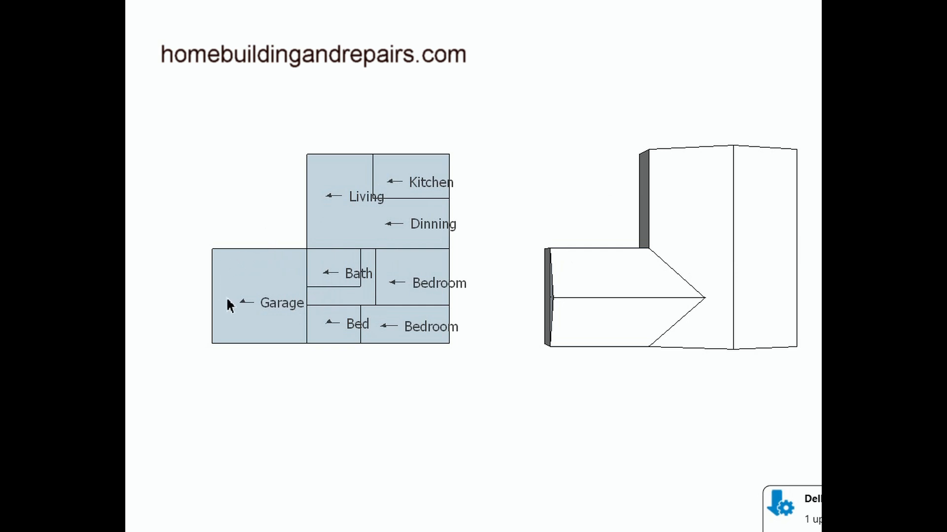
{"action": "mouse_move", "coordinate": [314, 231]}
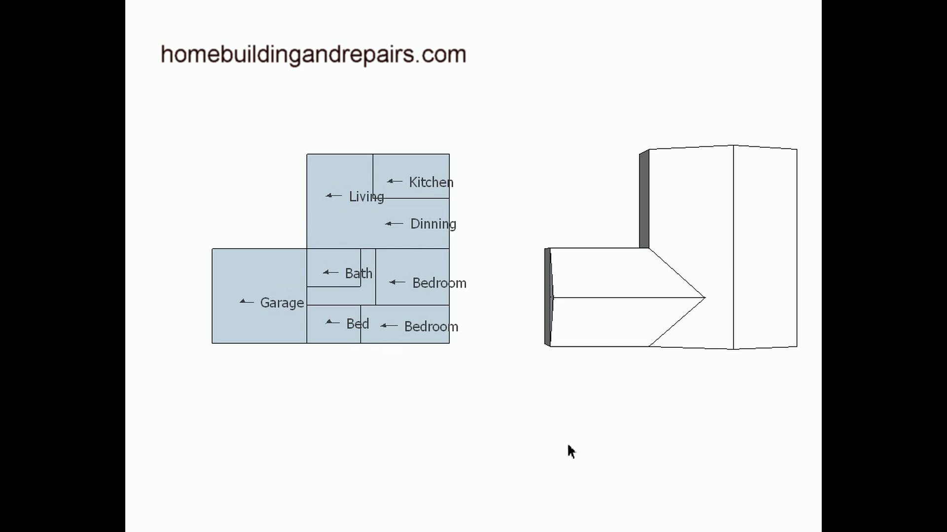
{"action": "mouse_move", "coordinate": [367, 361]}
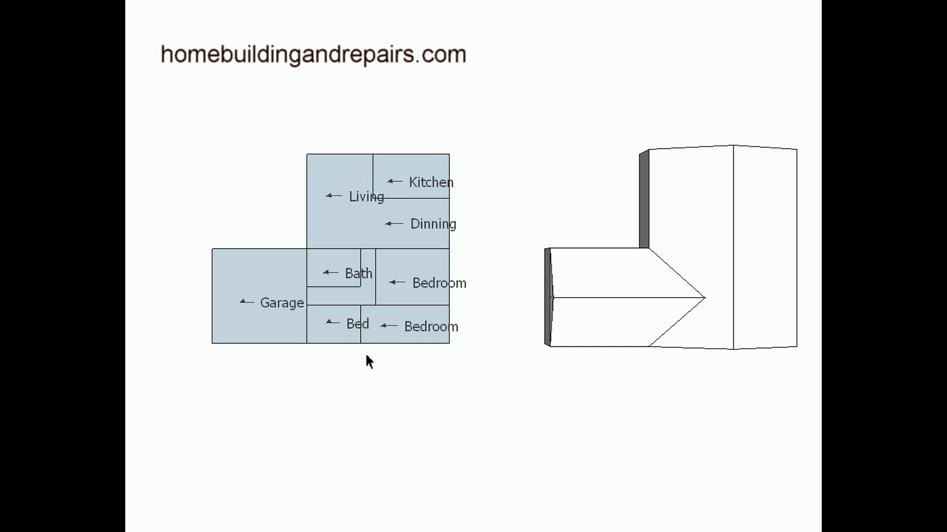